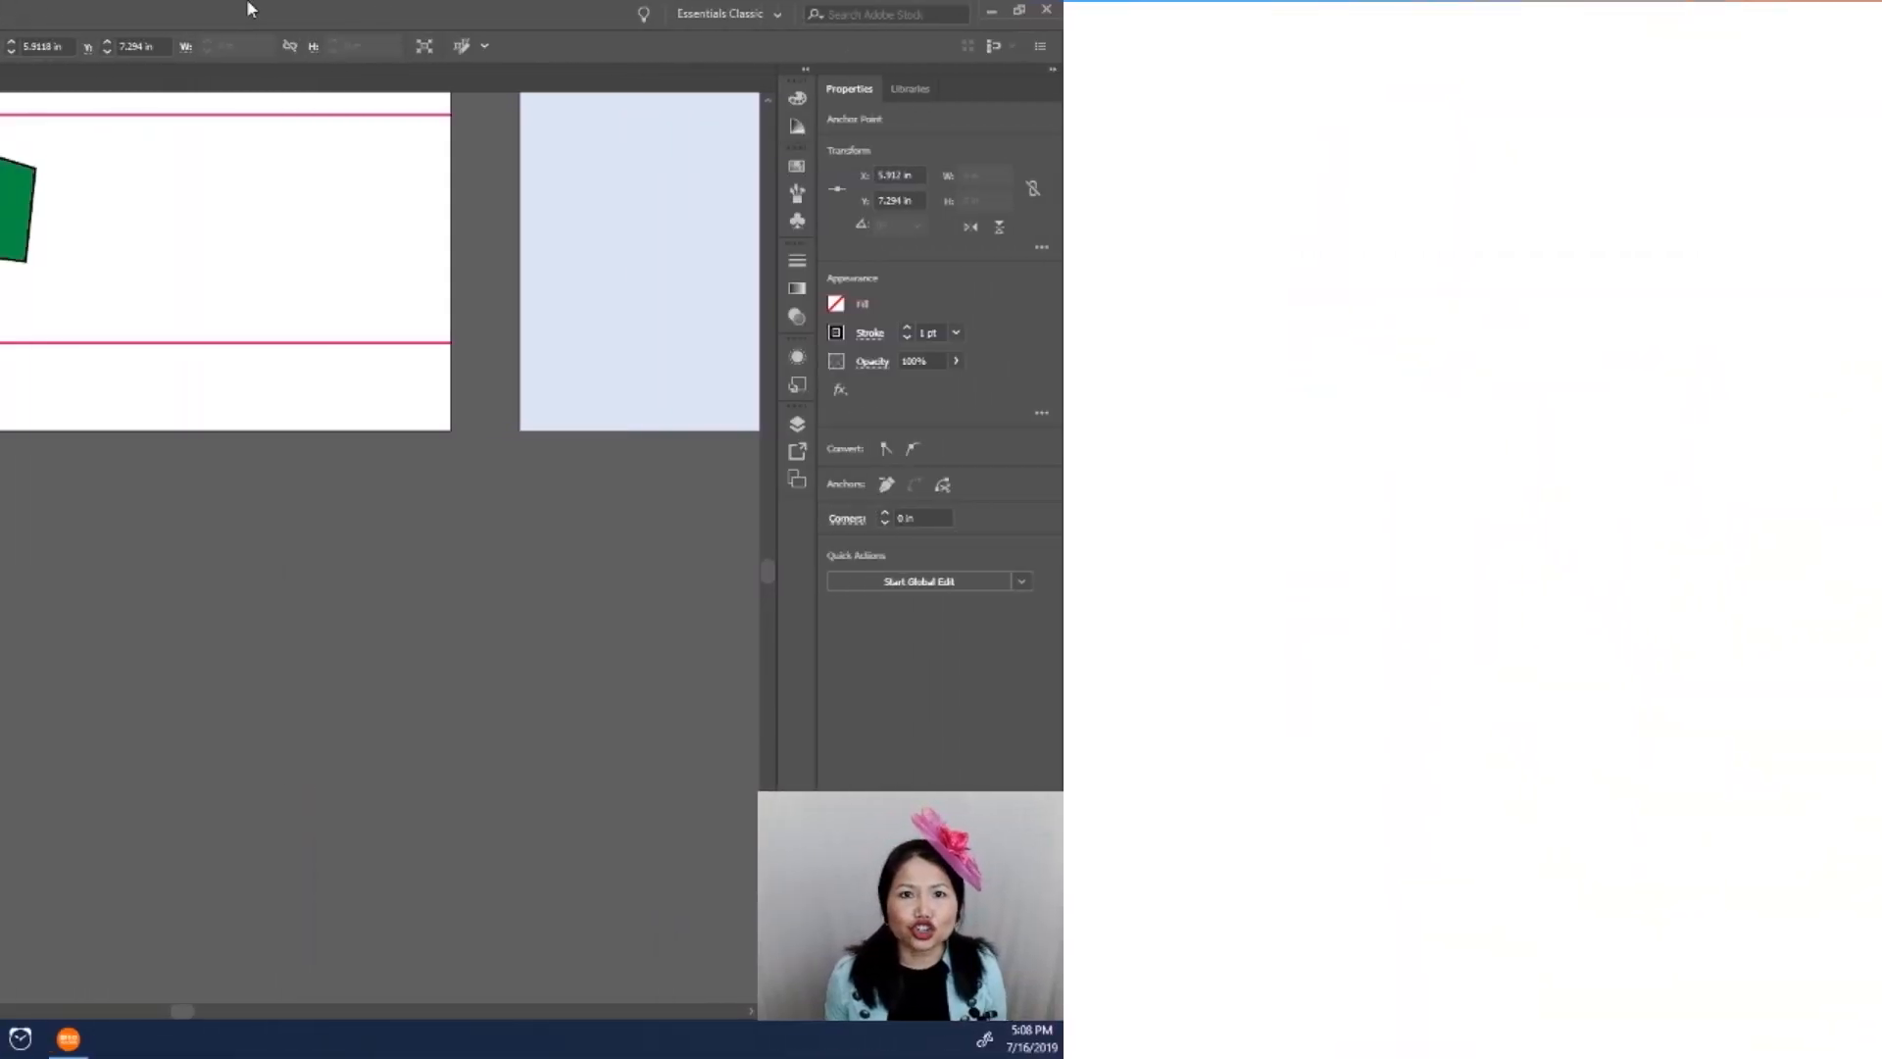
Step: Switch to the Direct Selection Tool to stretch the green sleeve's right-side anchors down toward the guide
click(1020, 12)
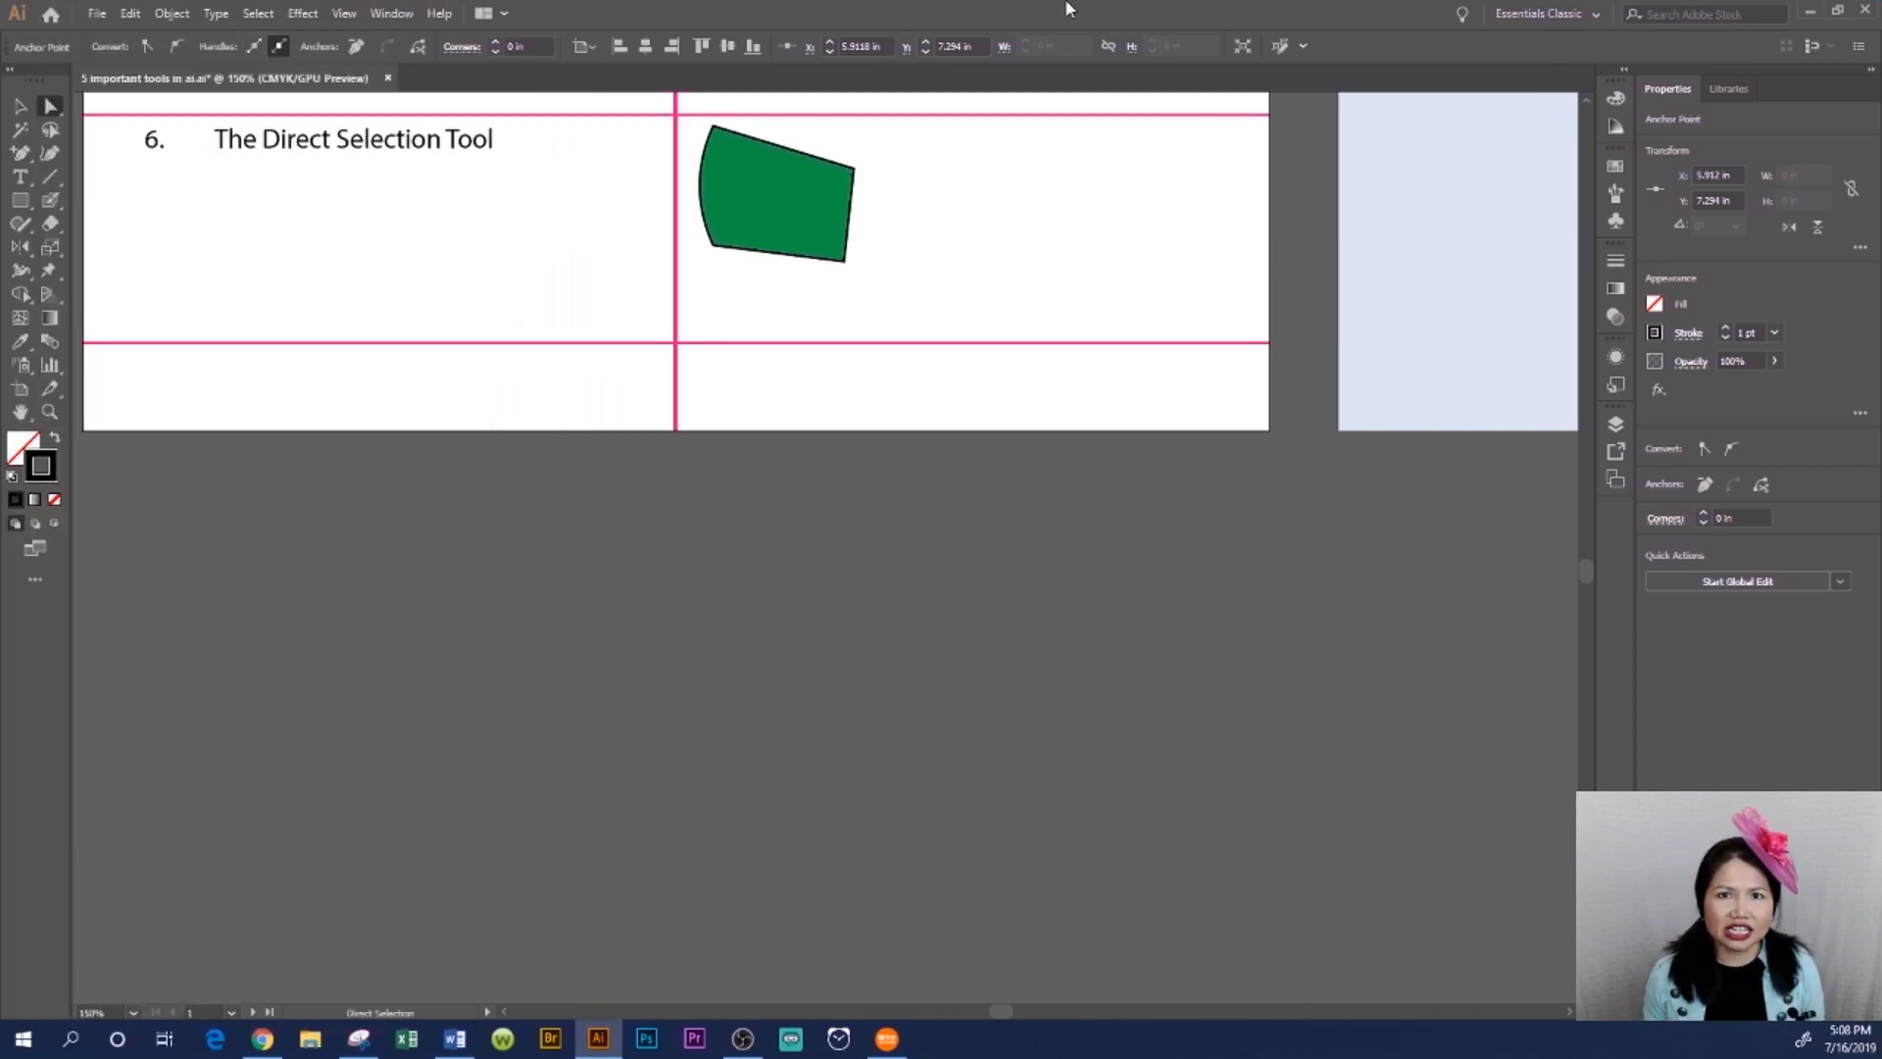
click(19, 152)
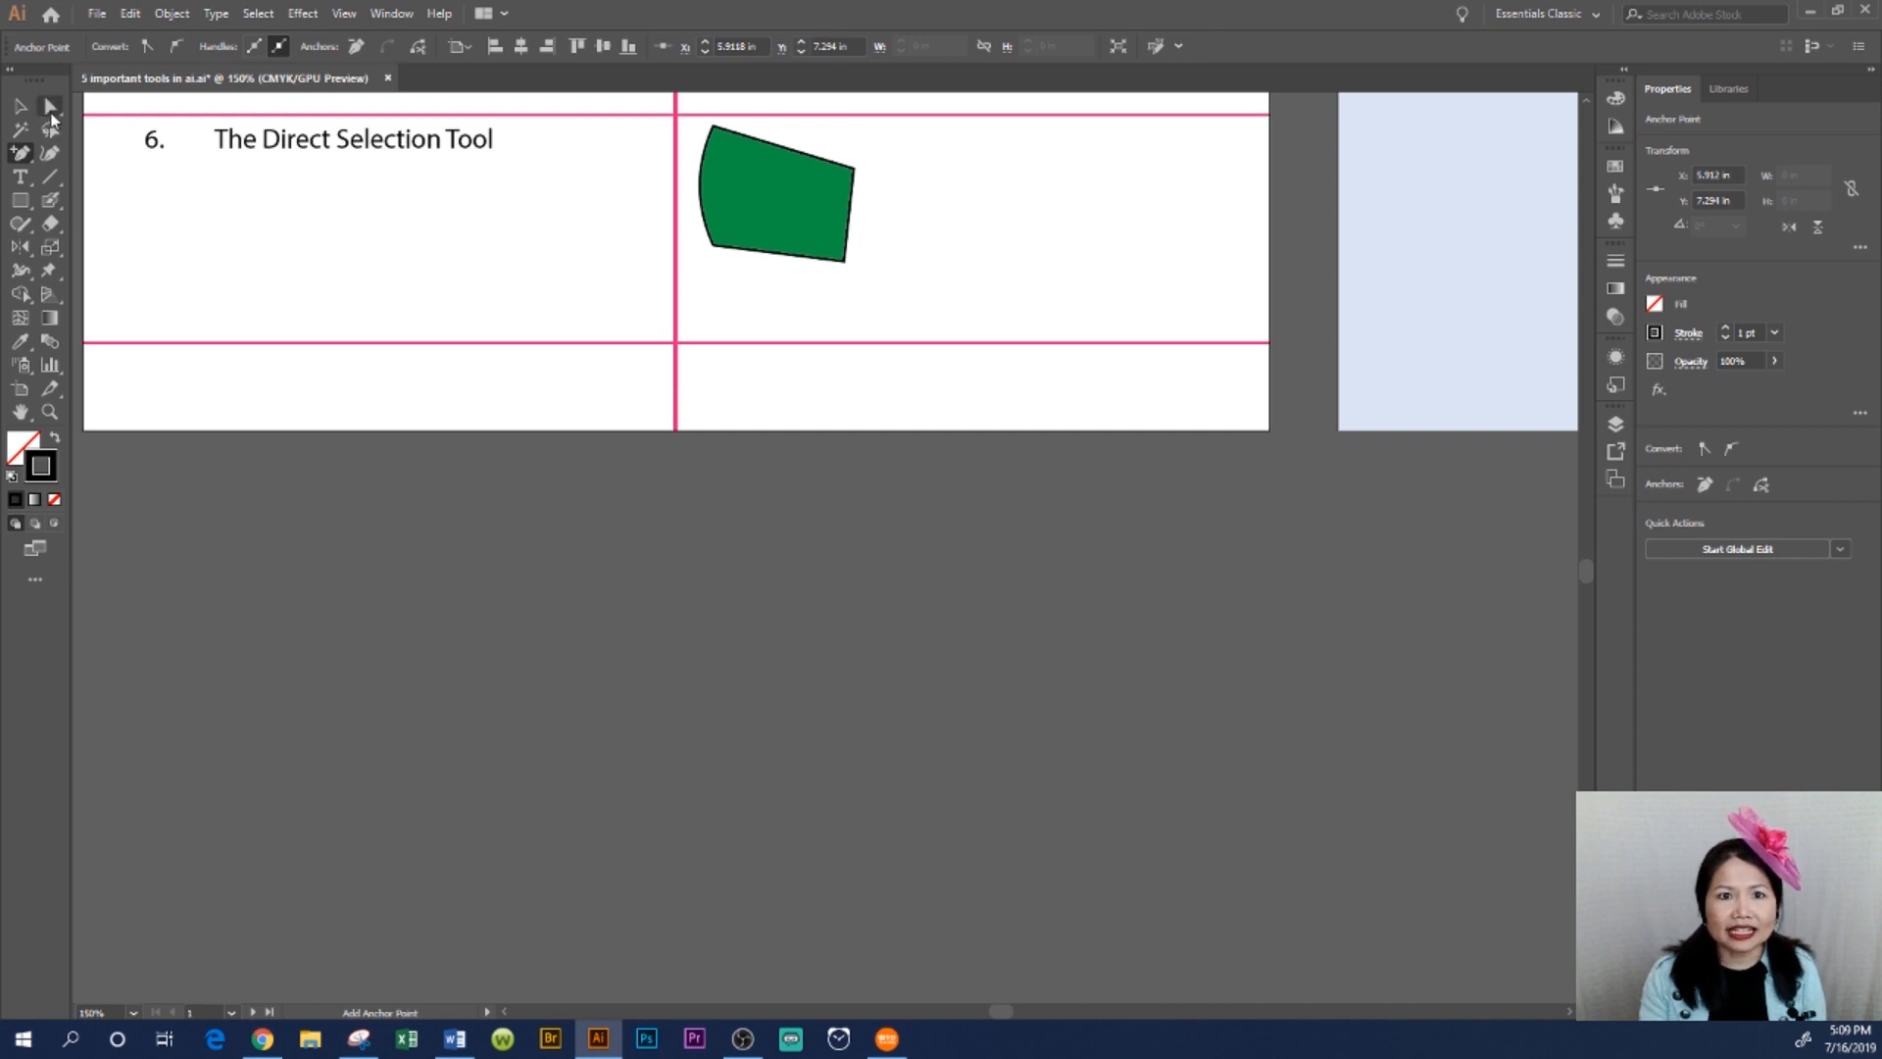
mouse_move(51, 106)
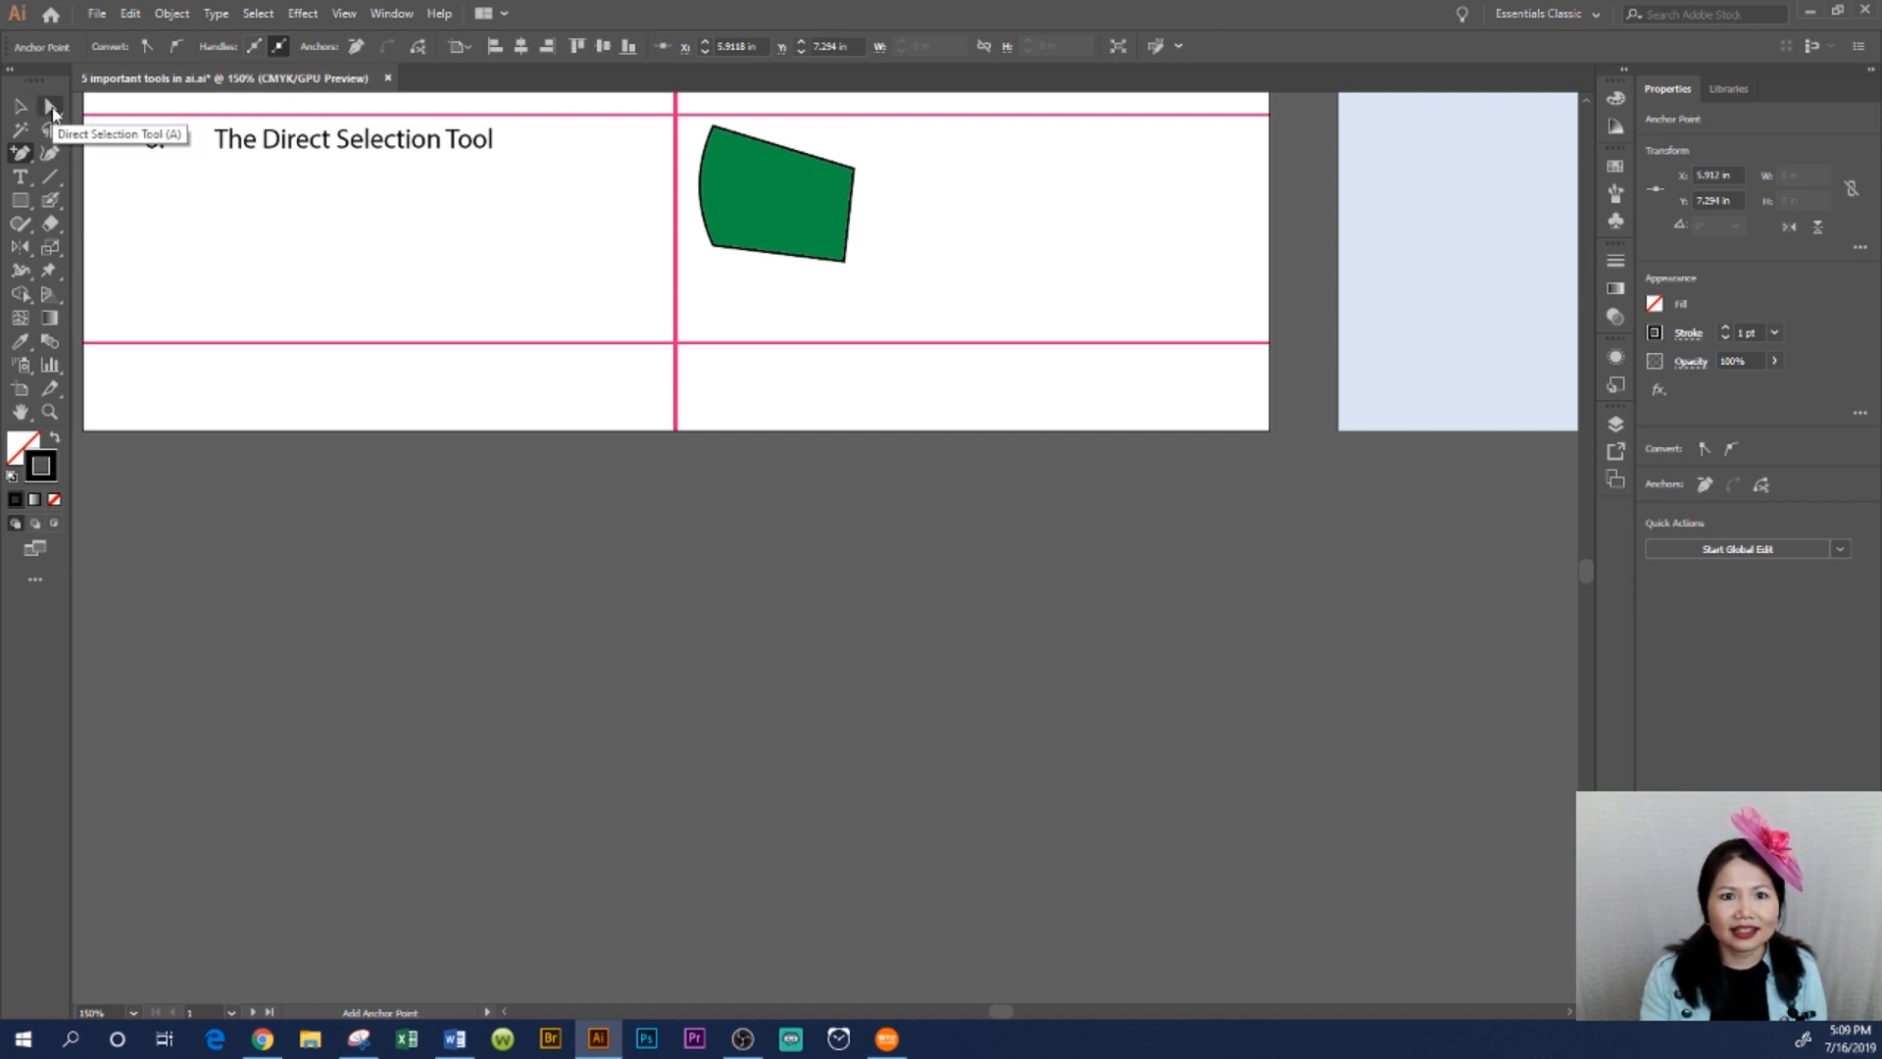
click(51, 106)
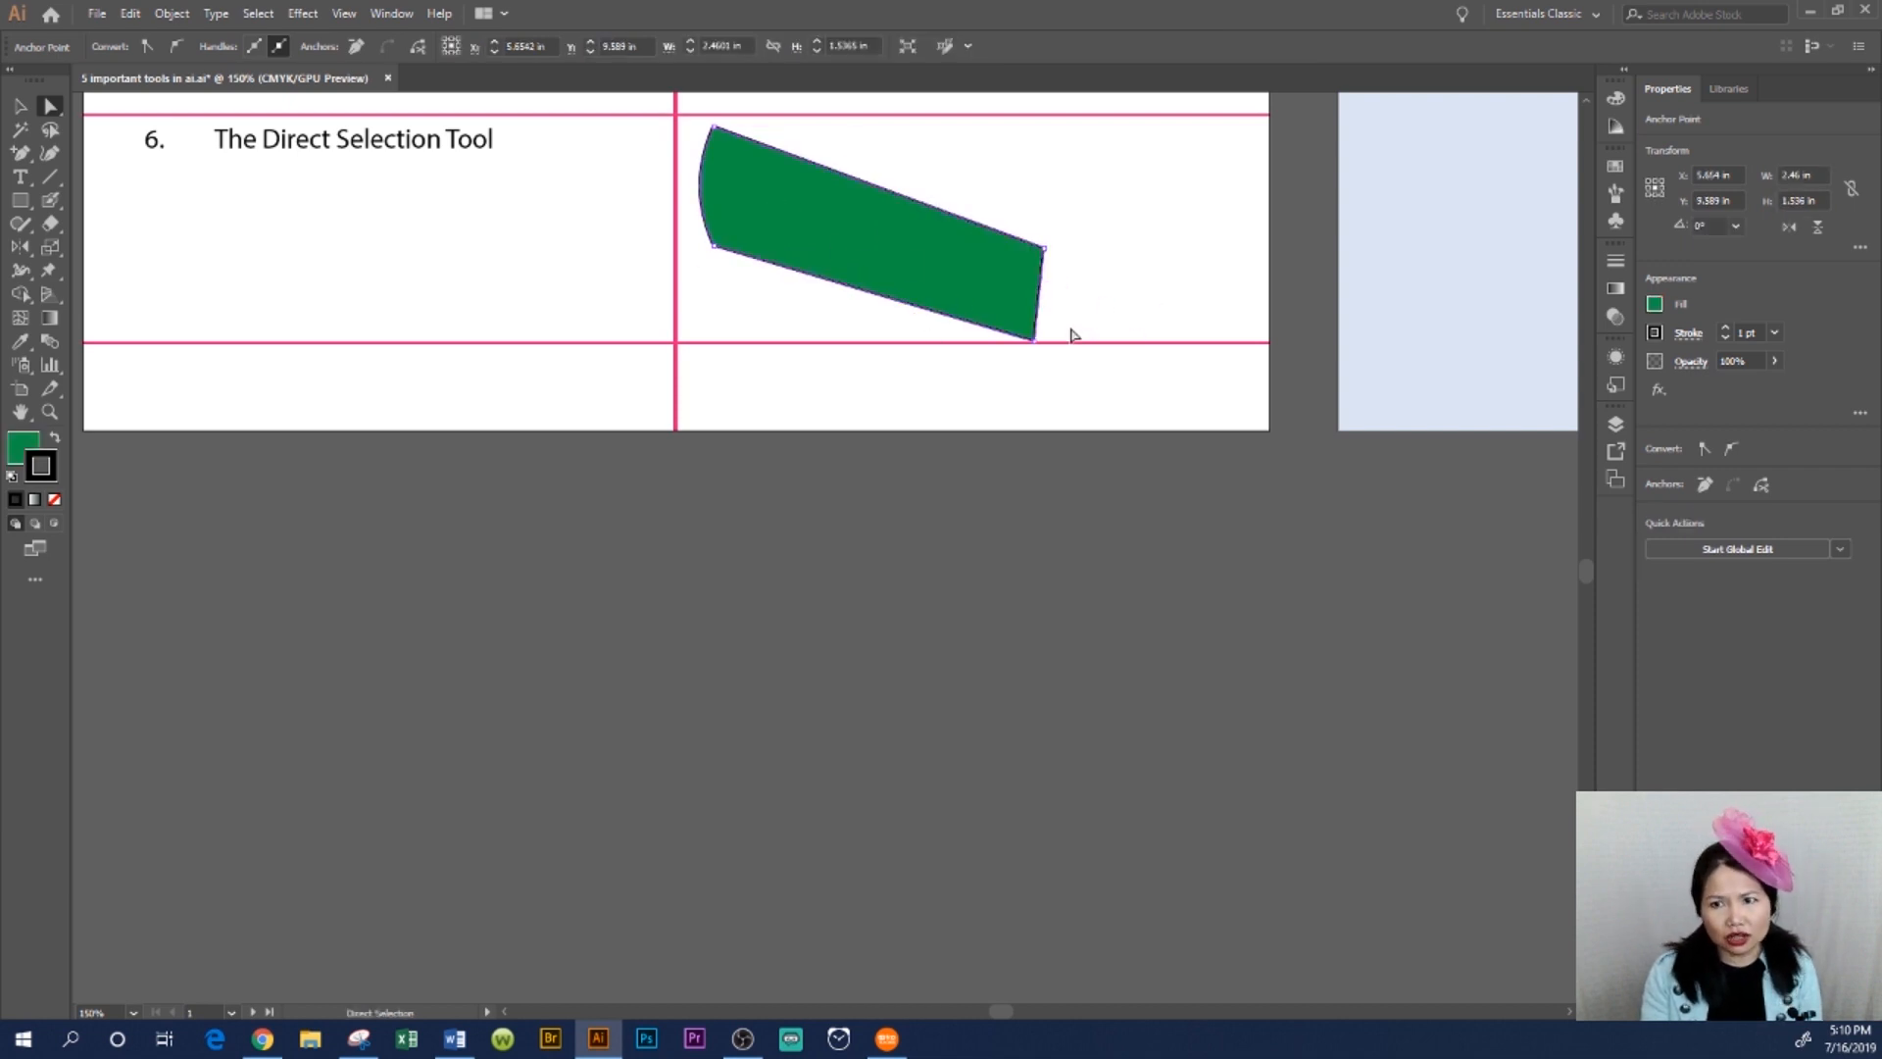
mouse_move(1035, 349)
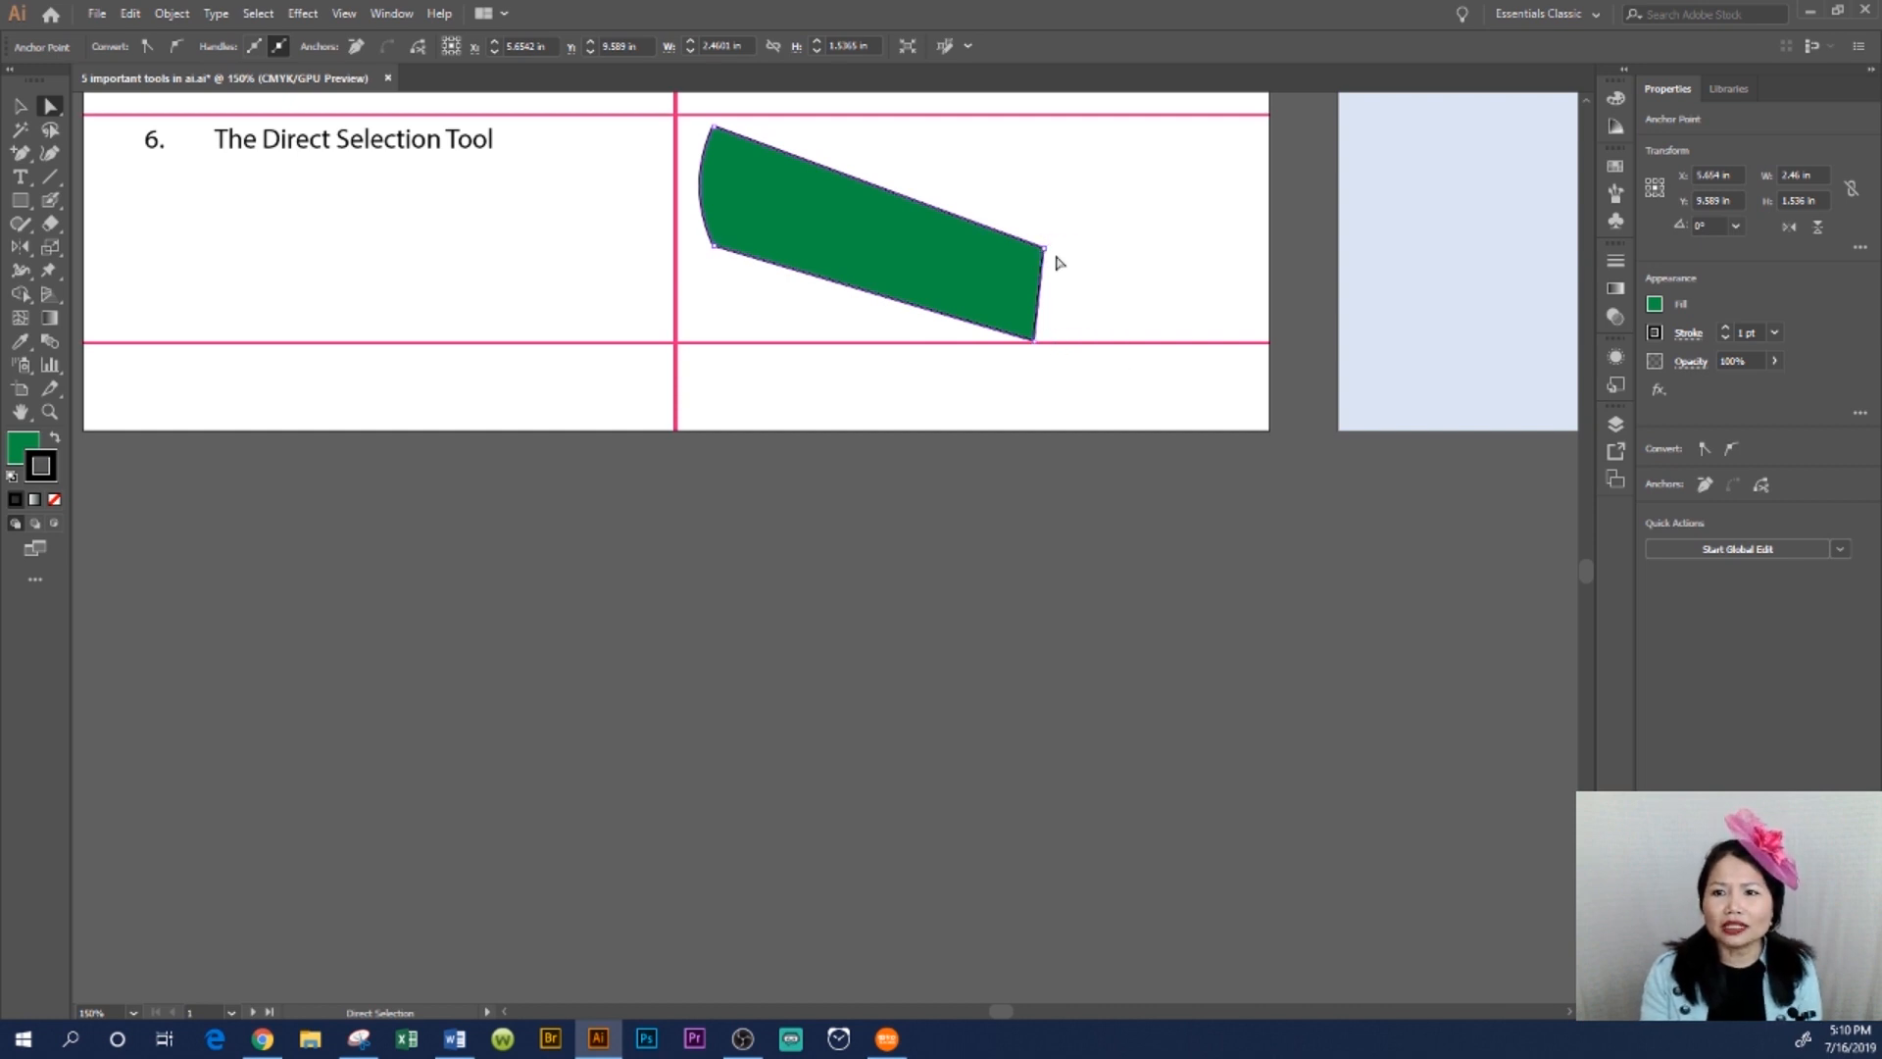
mouse_move(1035, 351)
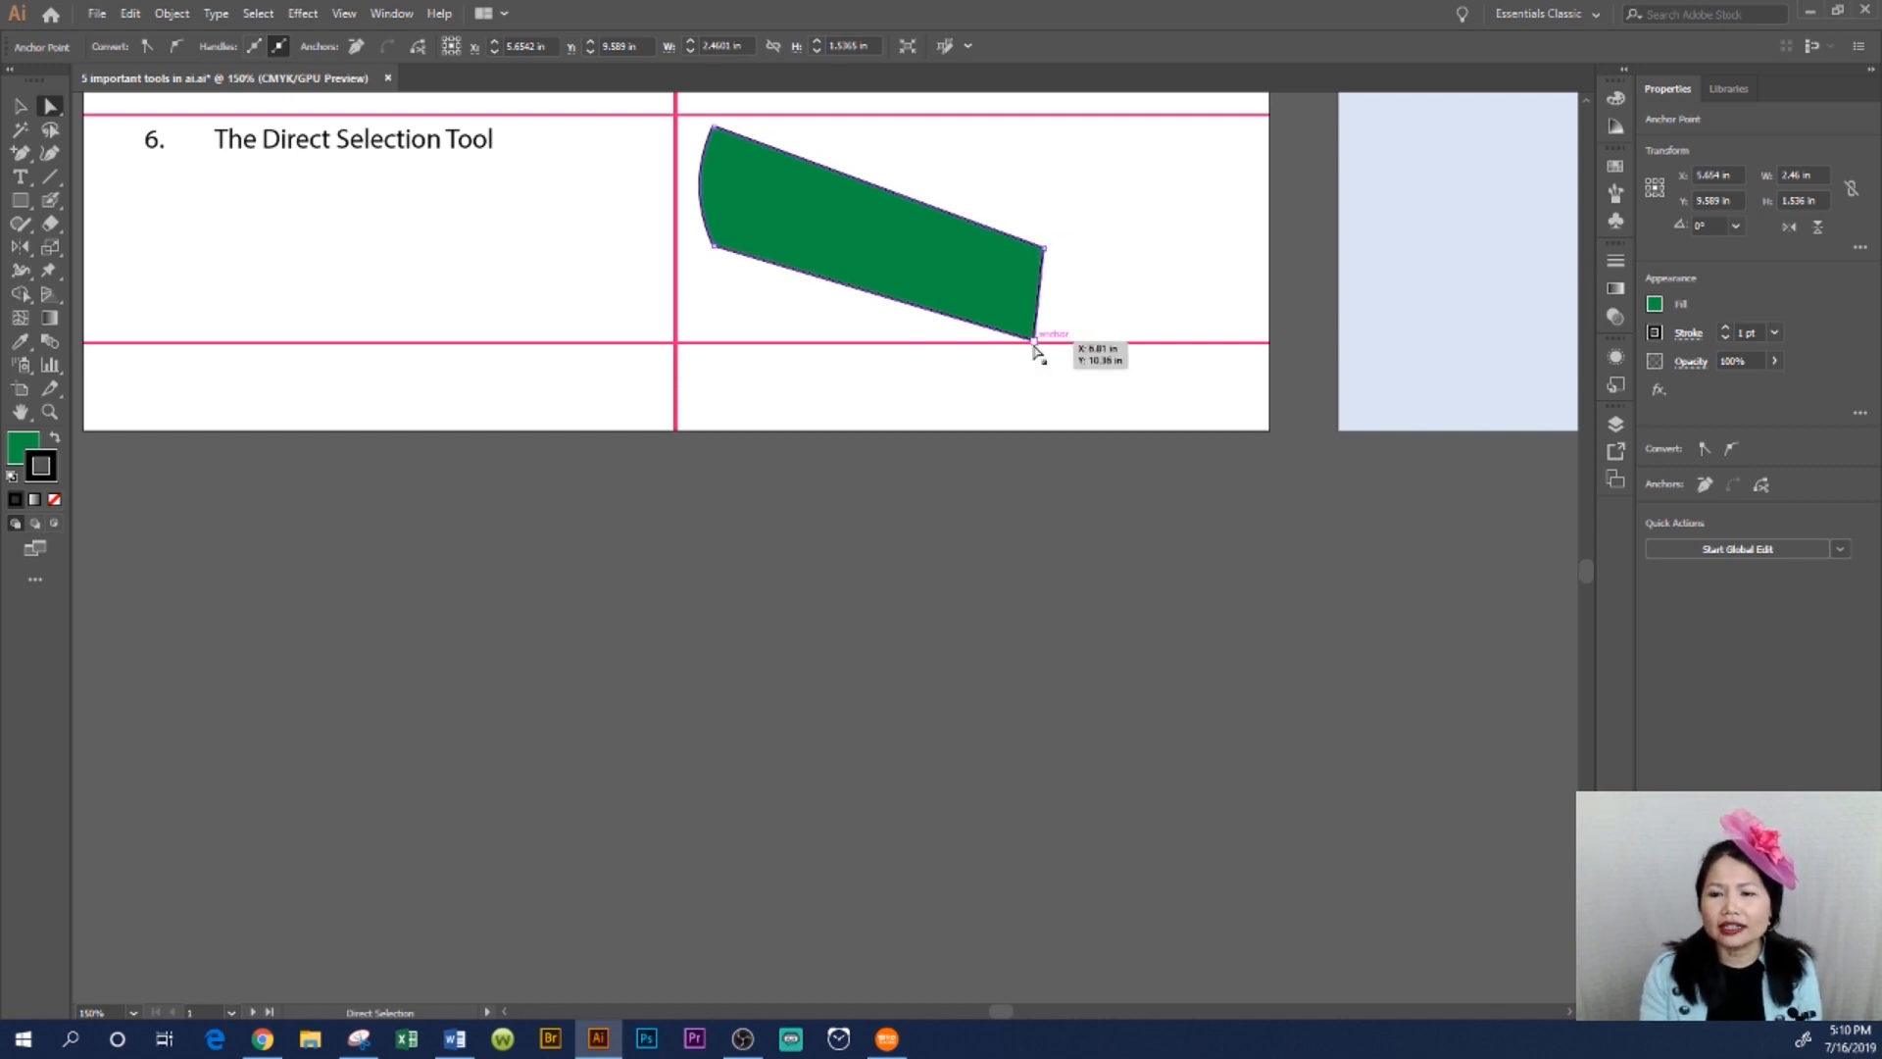
mouse_move(1117, 210)
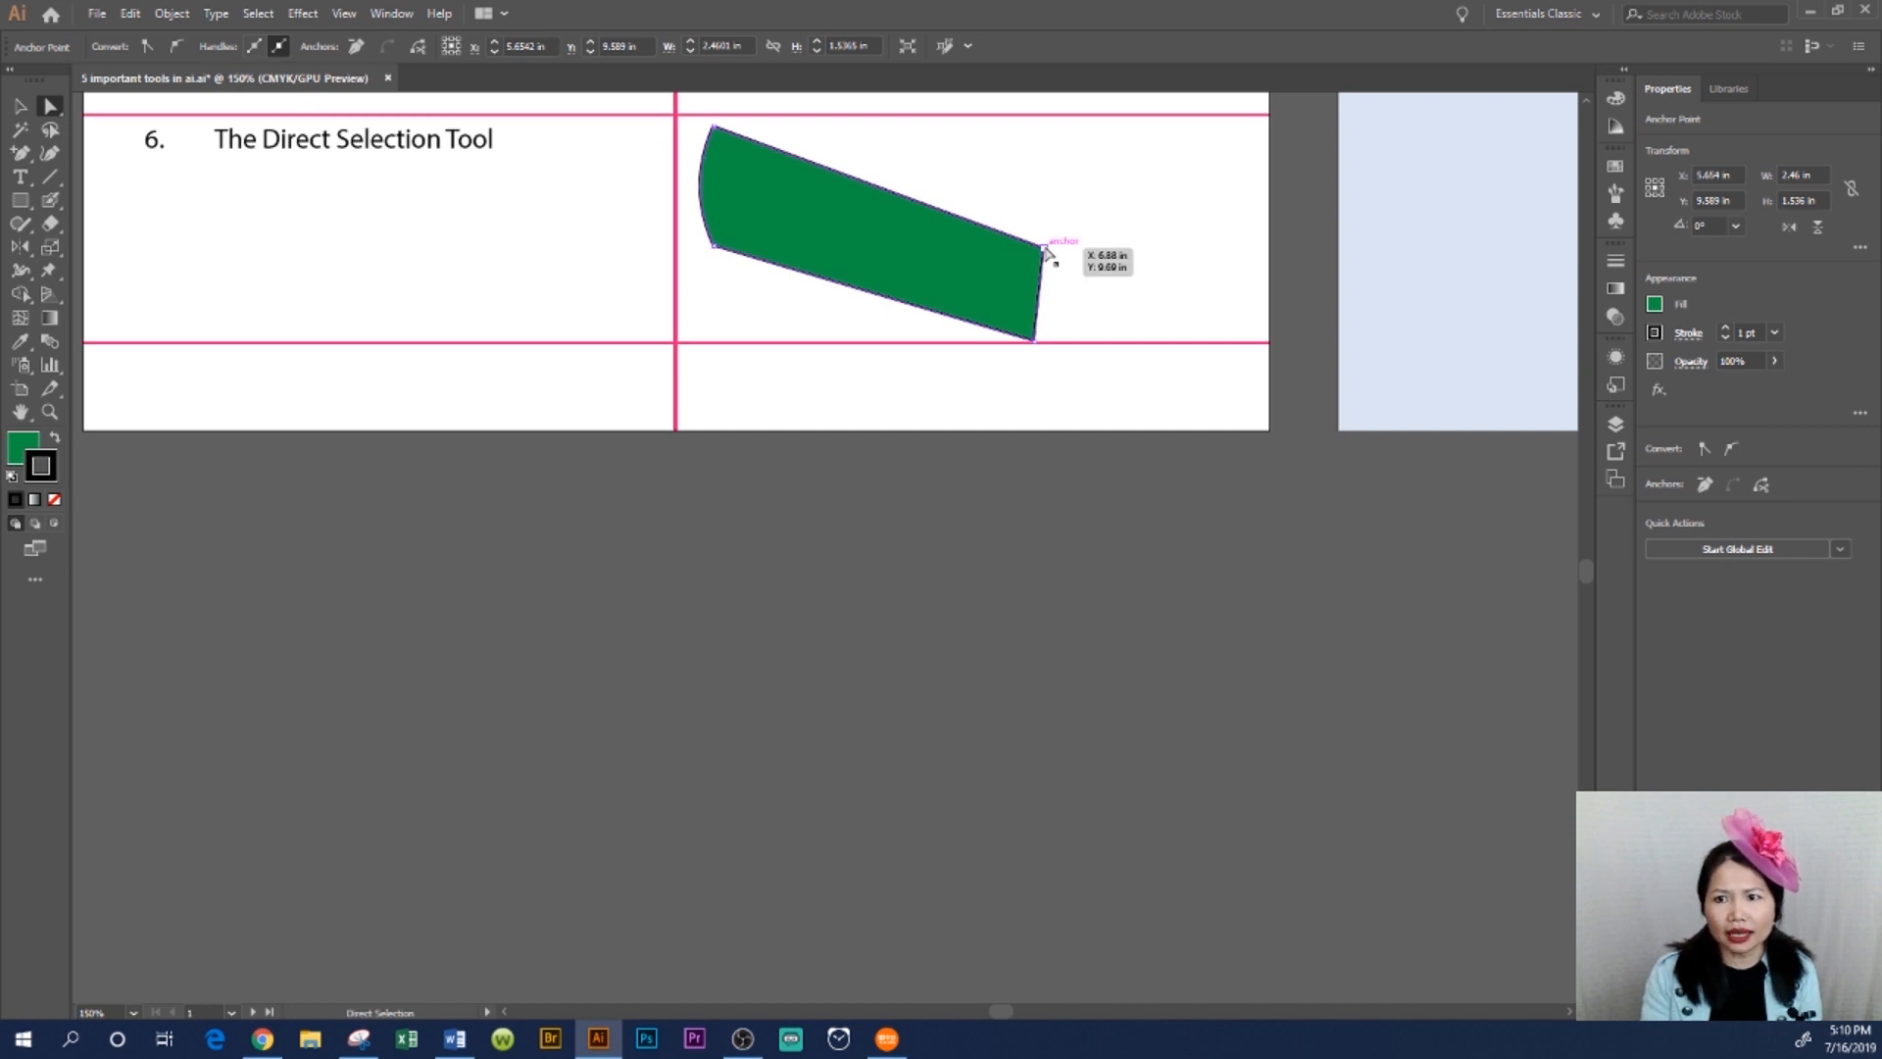
Step: Drag the green shape's top-right anchor point outward, lengthening its upper edge
drag(1047, 253, 1104, 285)
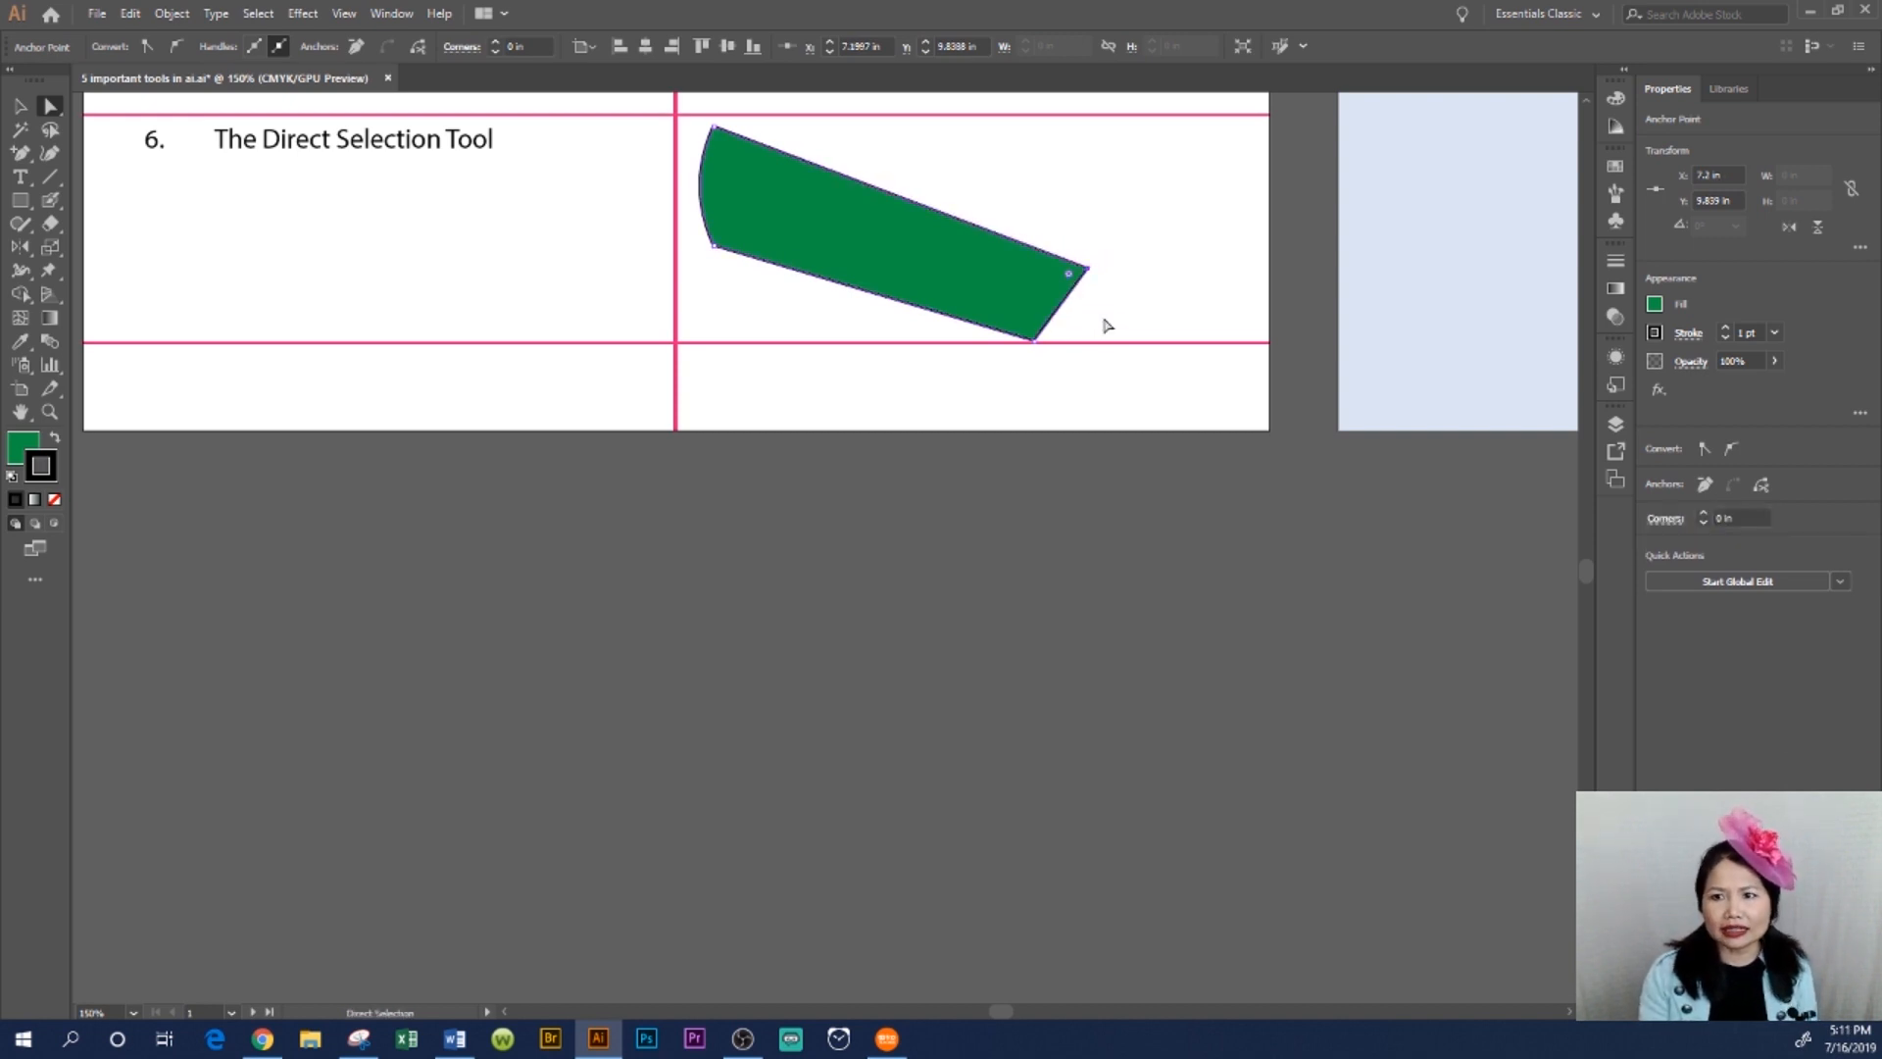
mouse_move(1173, 284)
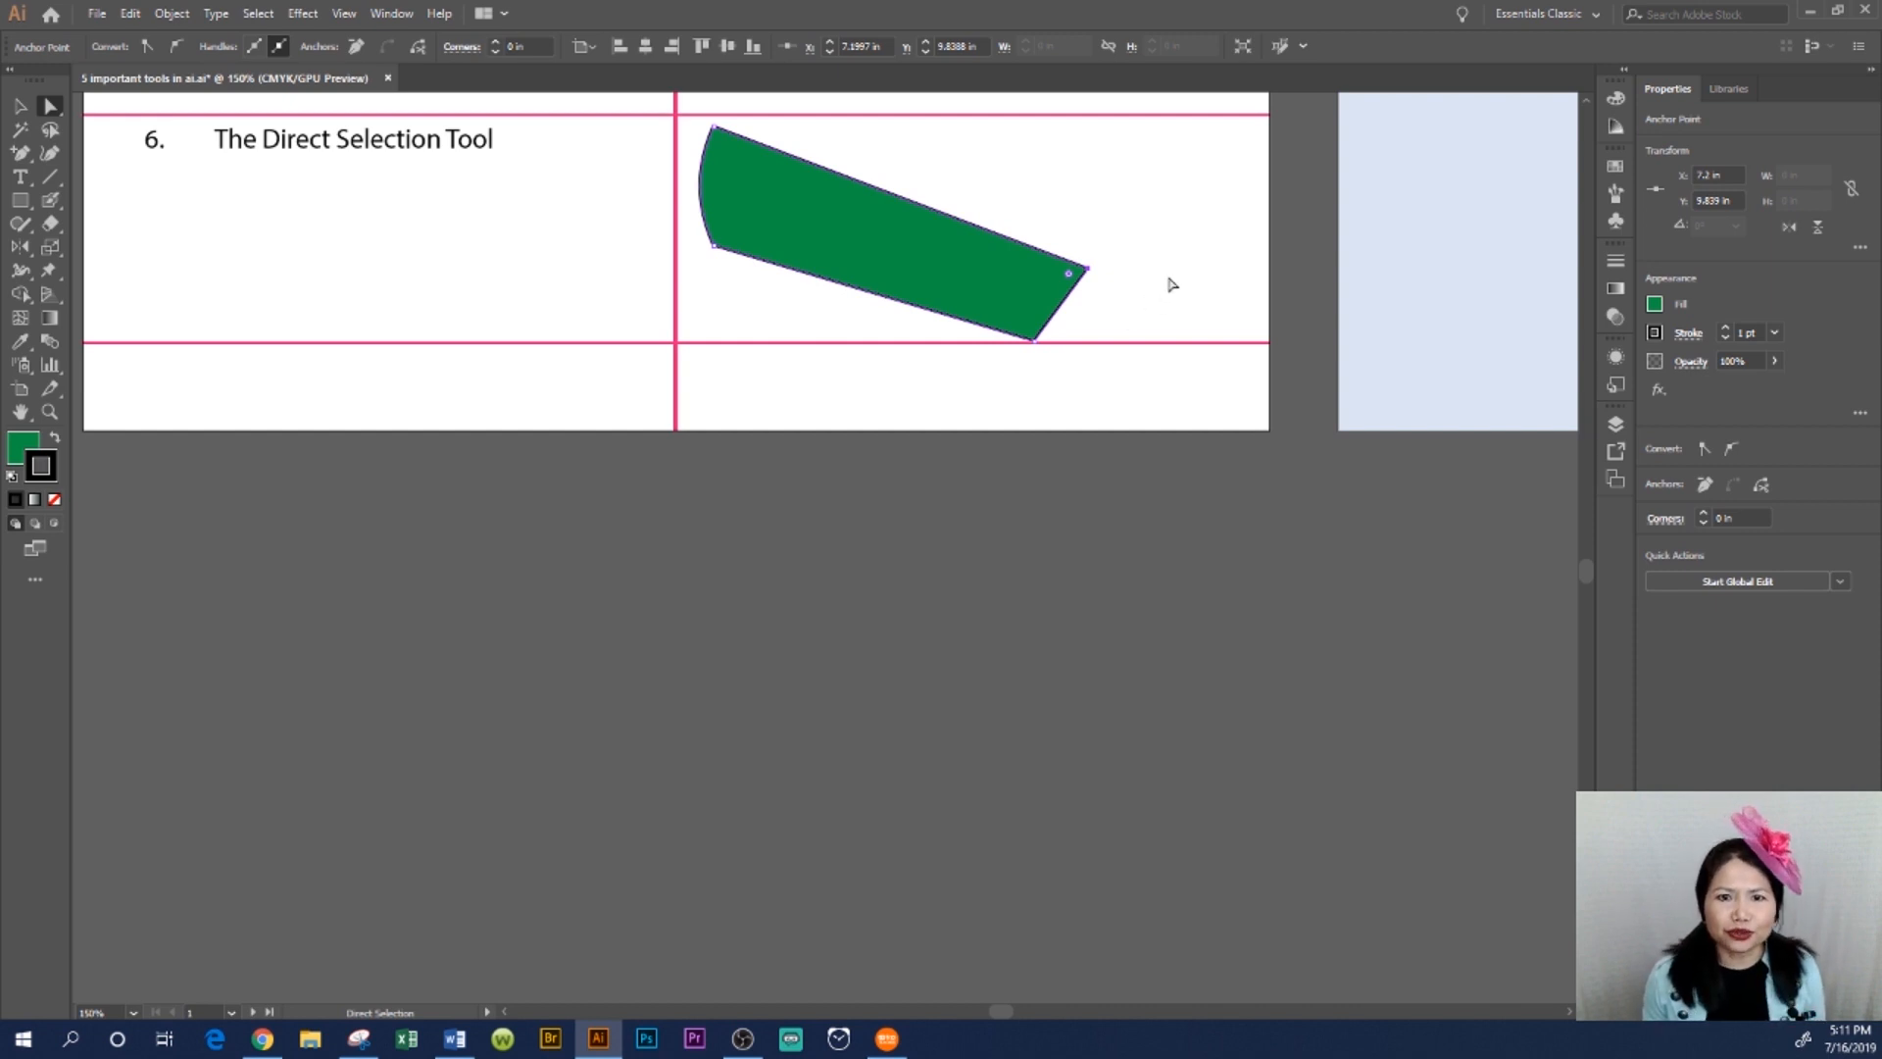